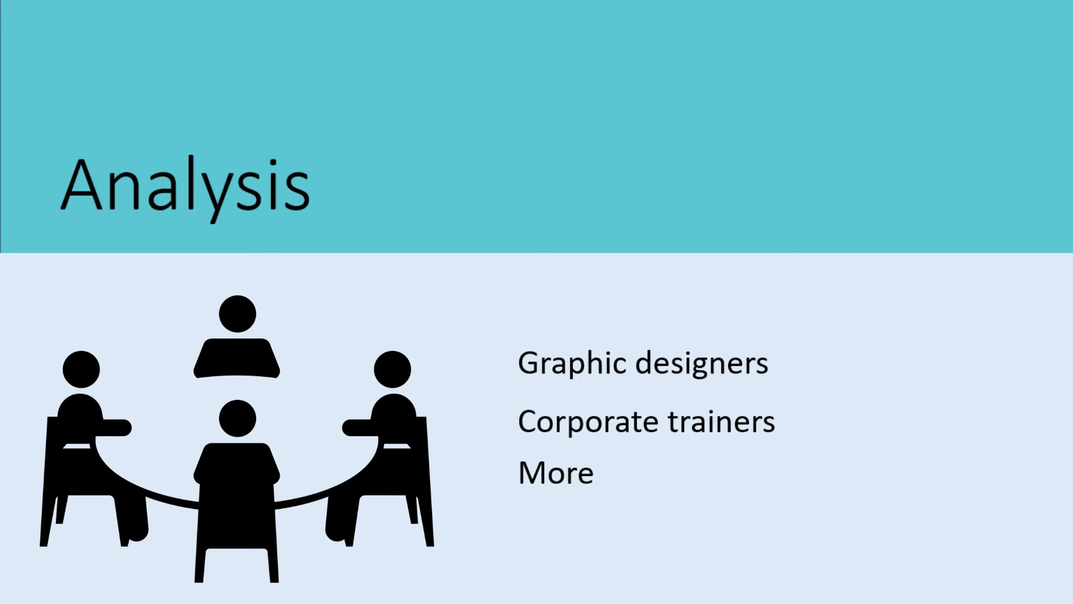
pyautogui.press('Right')
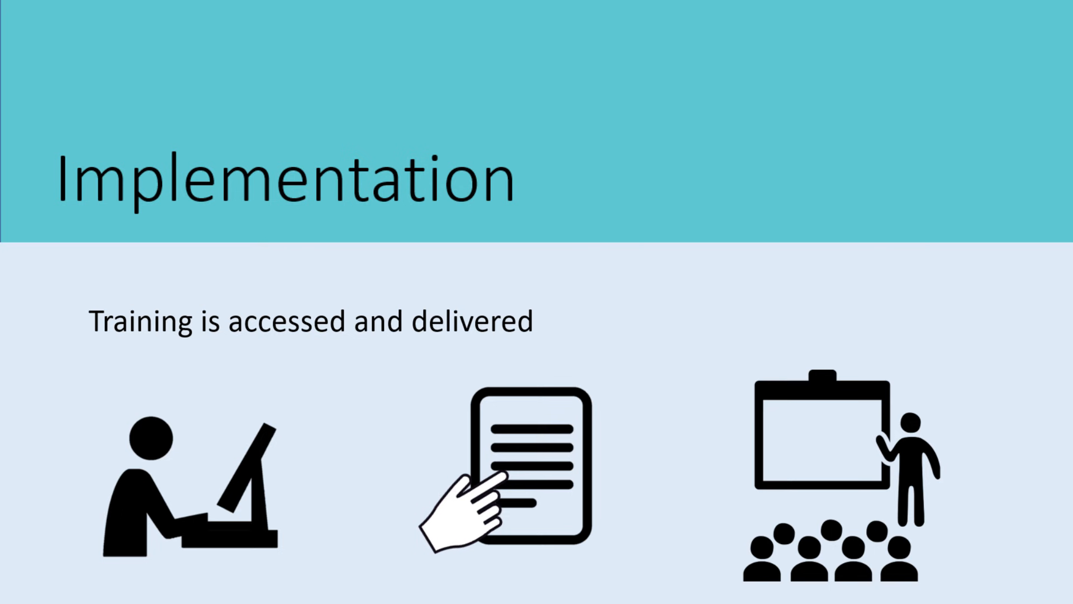
# Step: Advance to the Evaluation sticky-note diagram linking Analysis, Design, Development and Implementation
pyautogui.press('Right')
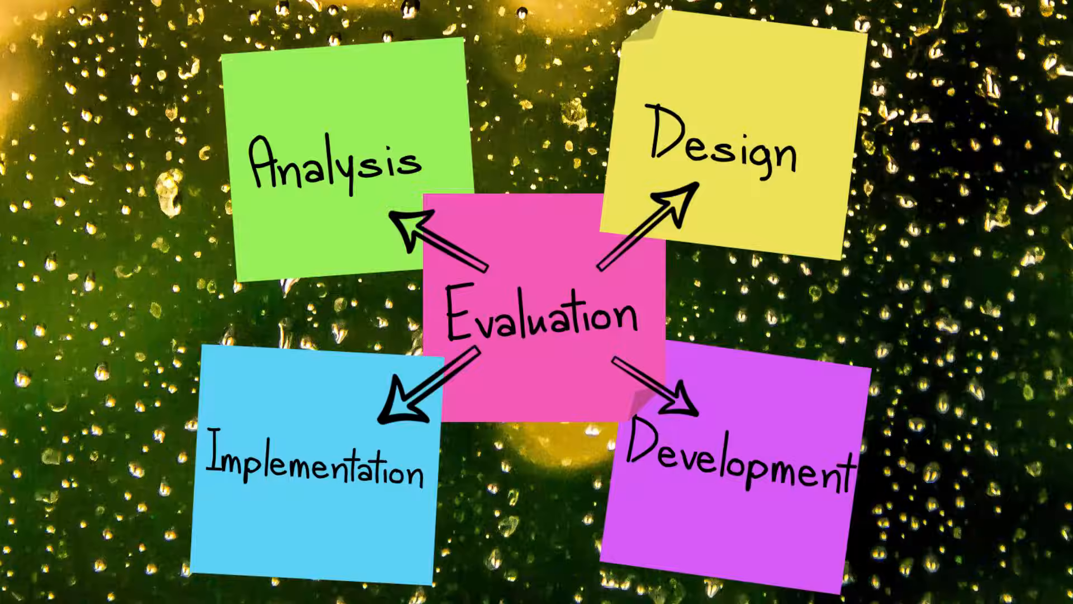